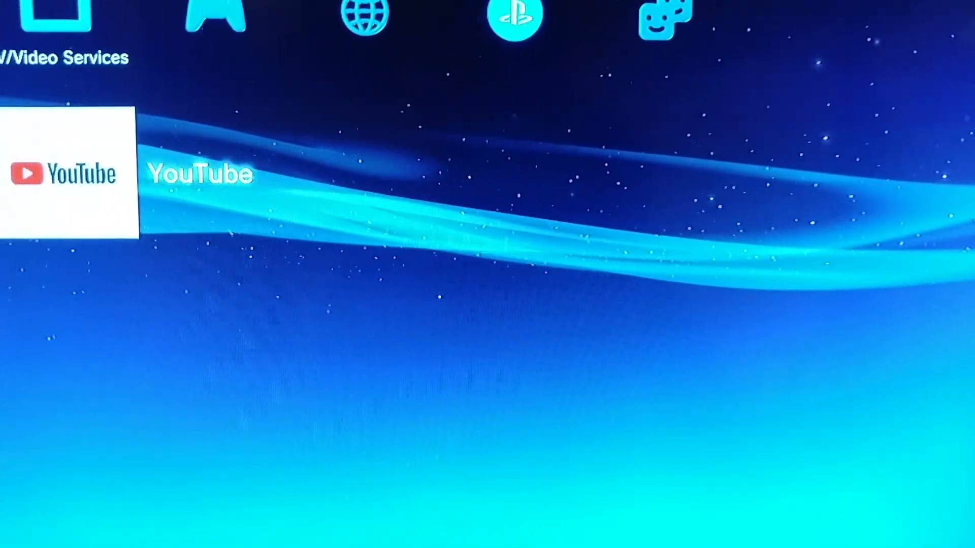
Launch the reinstalled YouTube app from TV/Video Services so its splash logo appears
scroll(left, 3)
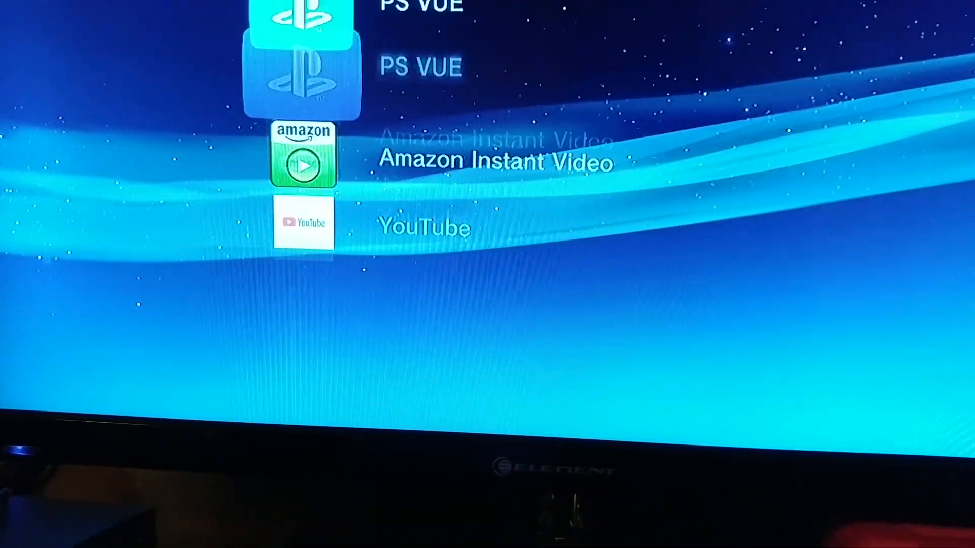
scroll(down, 3)
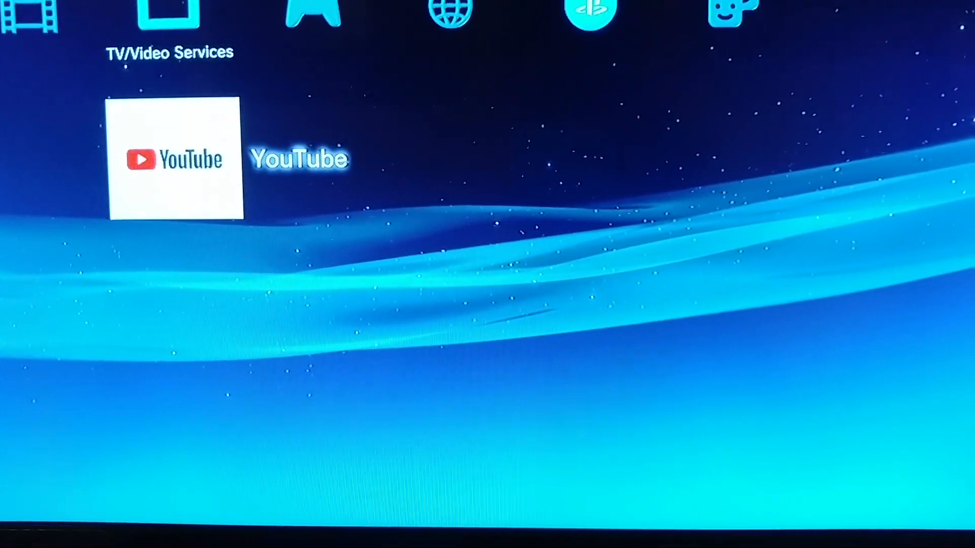
click(174, 158)
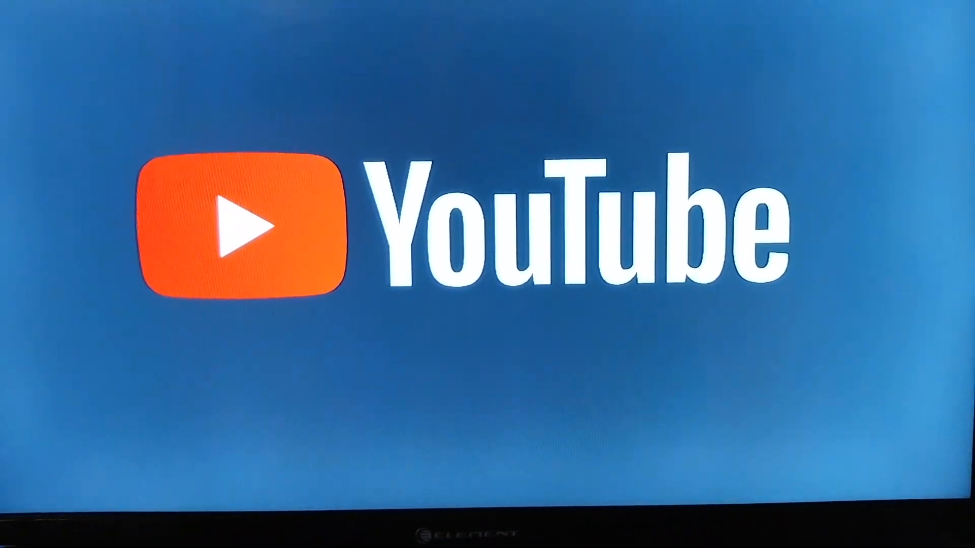